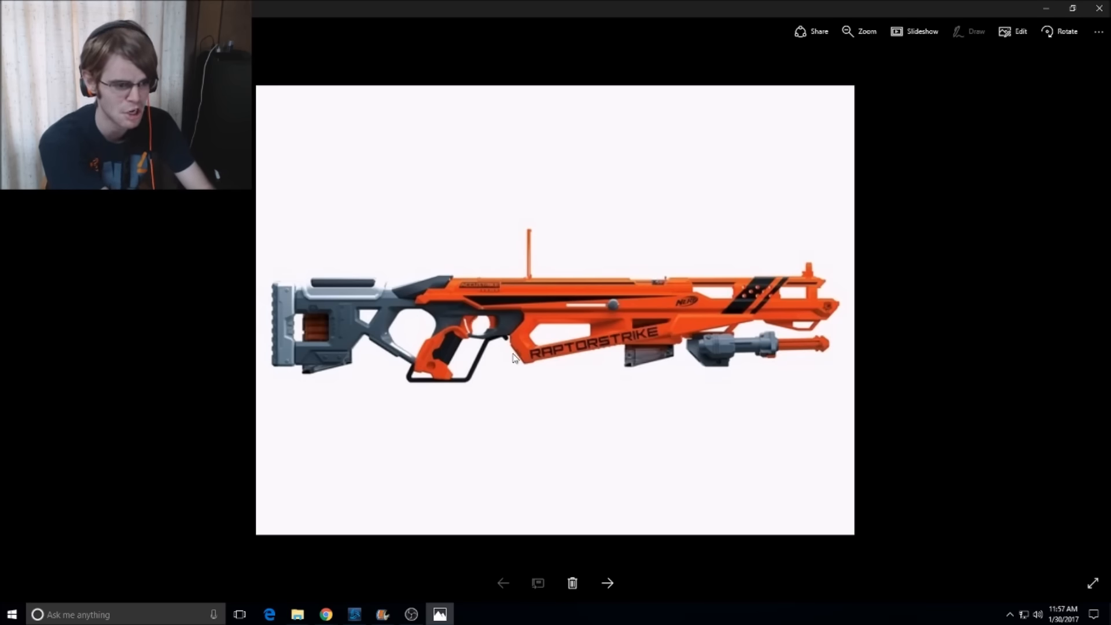
pyautogui.moveTo(409, 393)
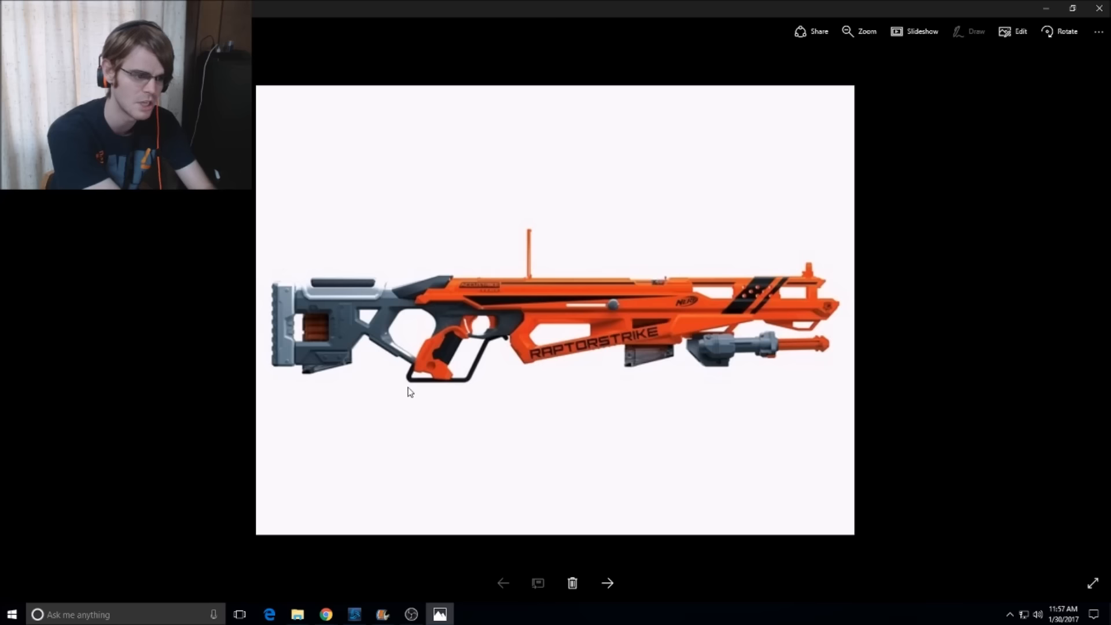
pyautogui.moveTo(455, 343)
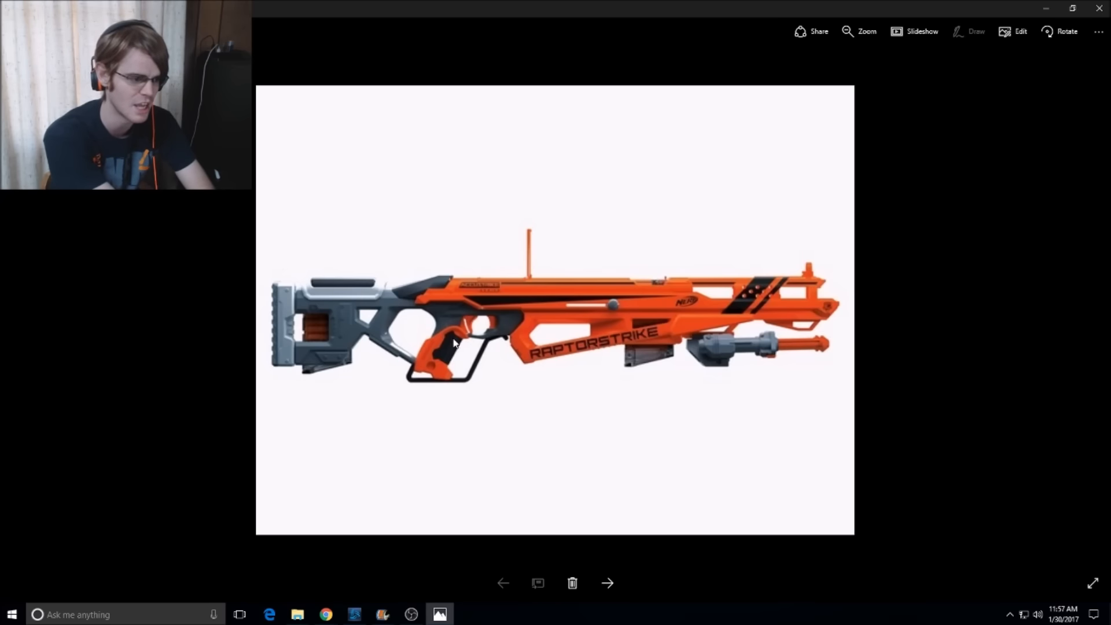
pyautogui.moveTo(288, 322)
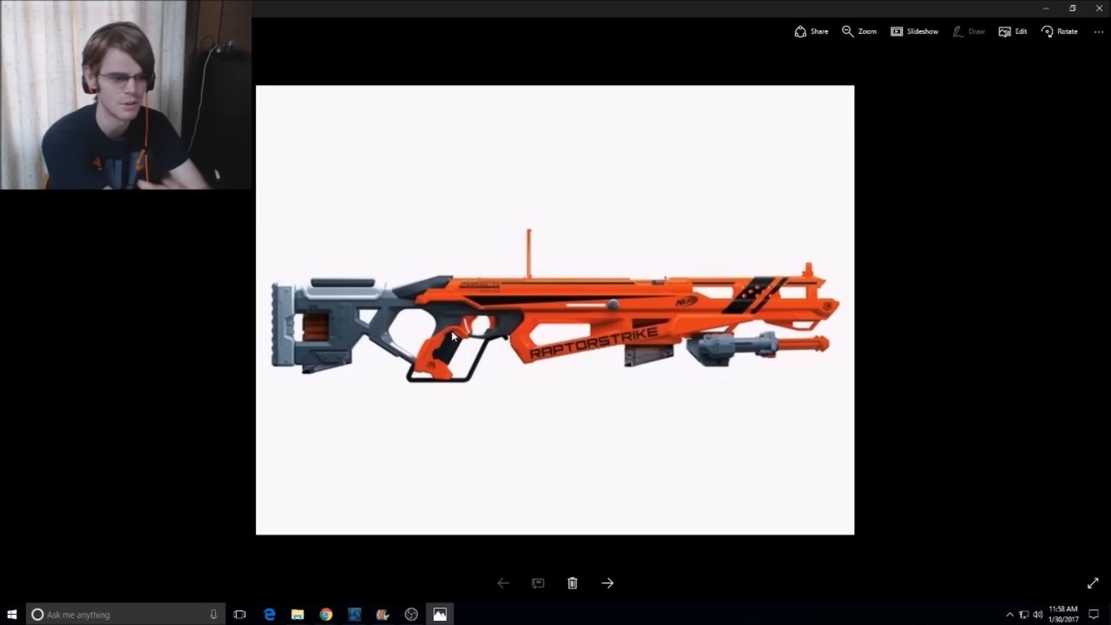
pyautogui.moveTo(542, 255)
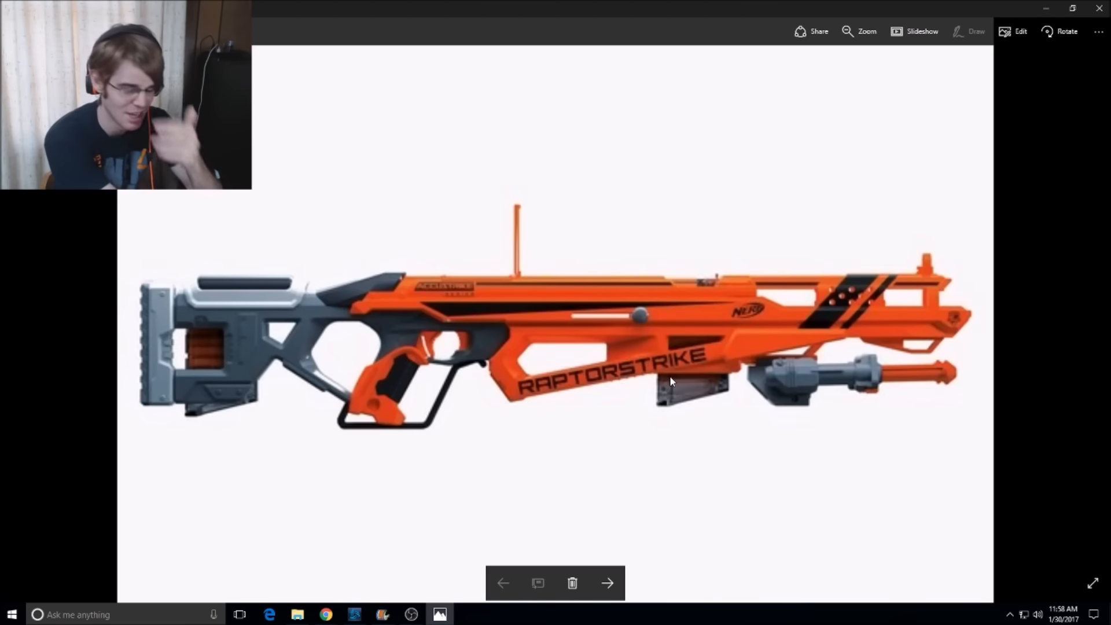
pyautogui.moveTo(702, 419)
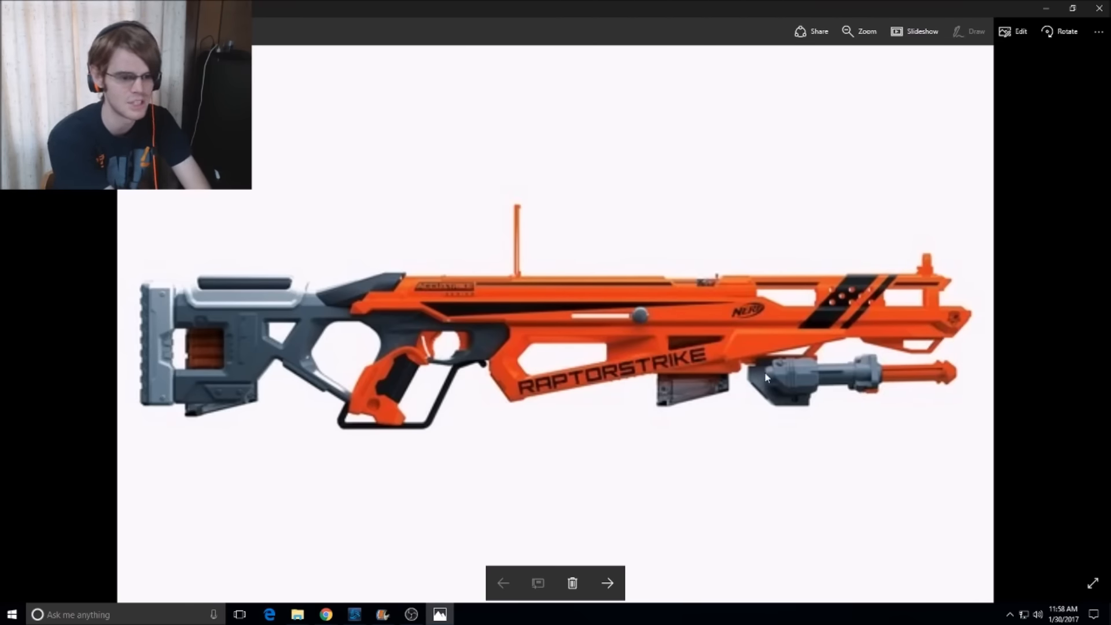
pyautogui.moveTo(731, 411)
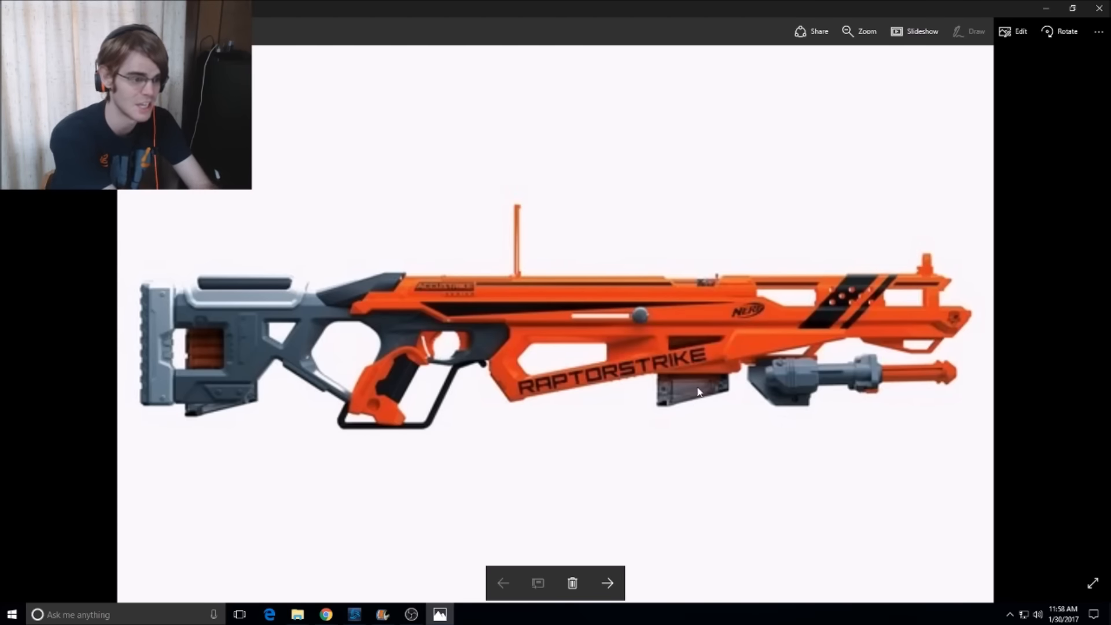
pyautogui.moveTo(712, 307)
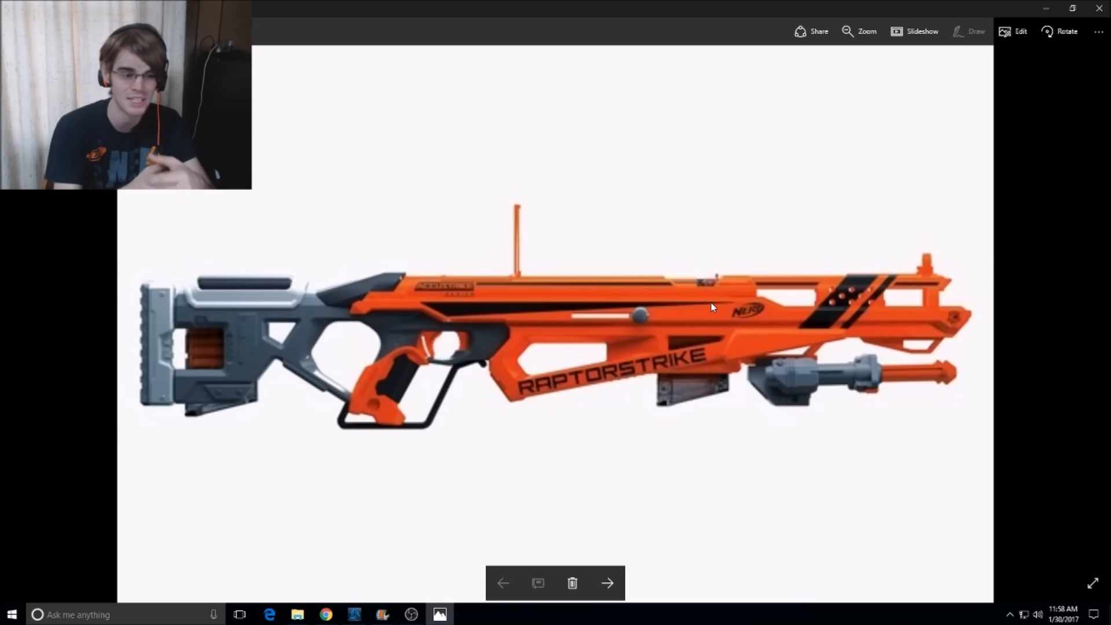
pyautogui.moveTo(507, 443)
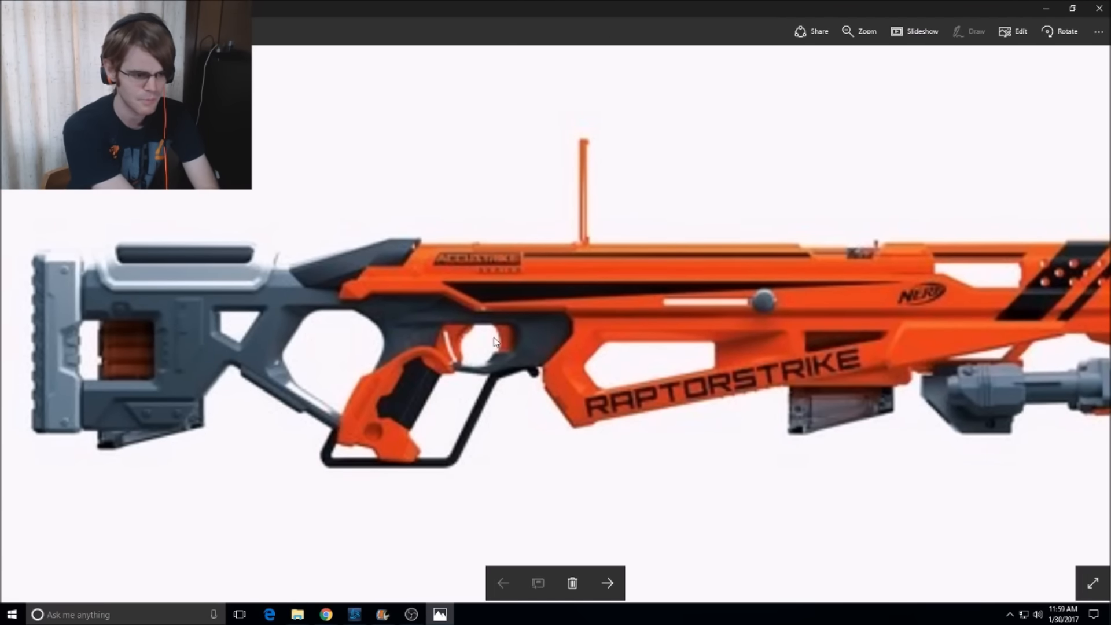
pyautogui.moveTo(622, 415)
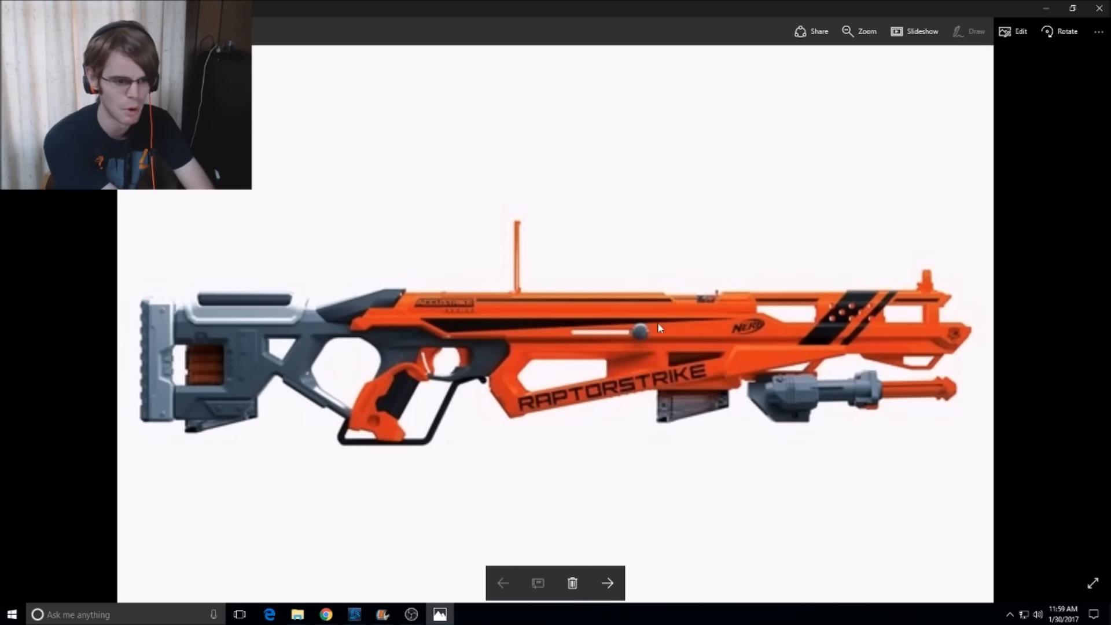
pyautogui.moveTo(600, 344)
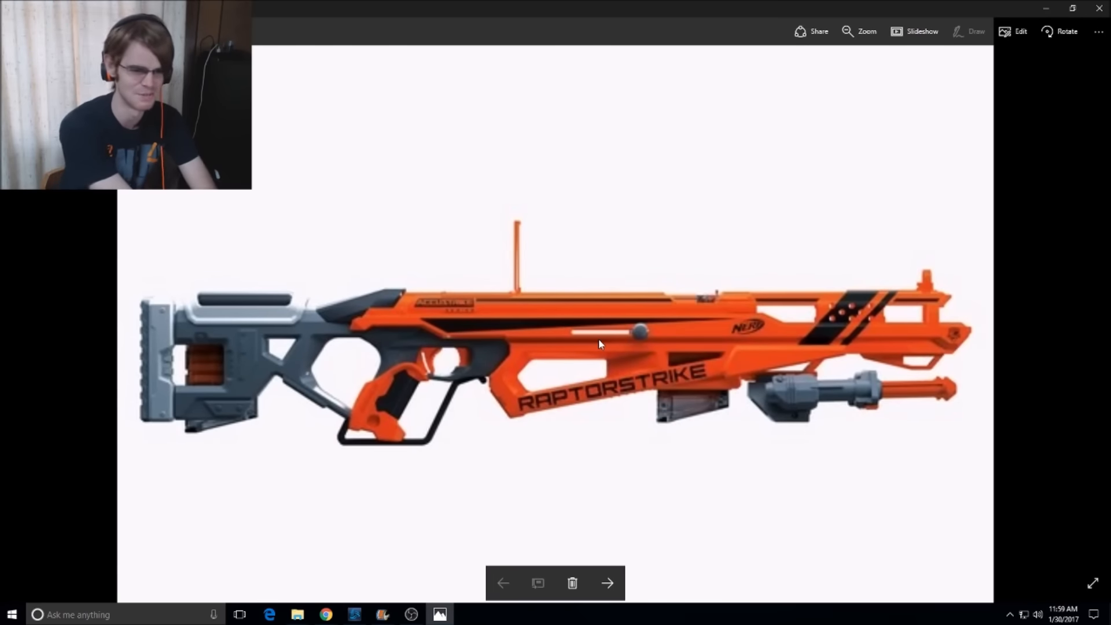
pyautogui.moveTo(578, 335)
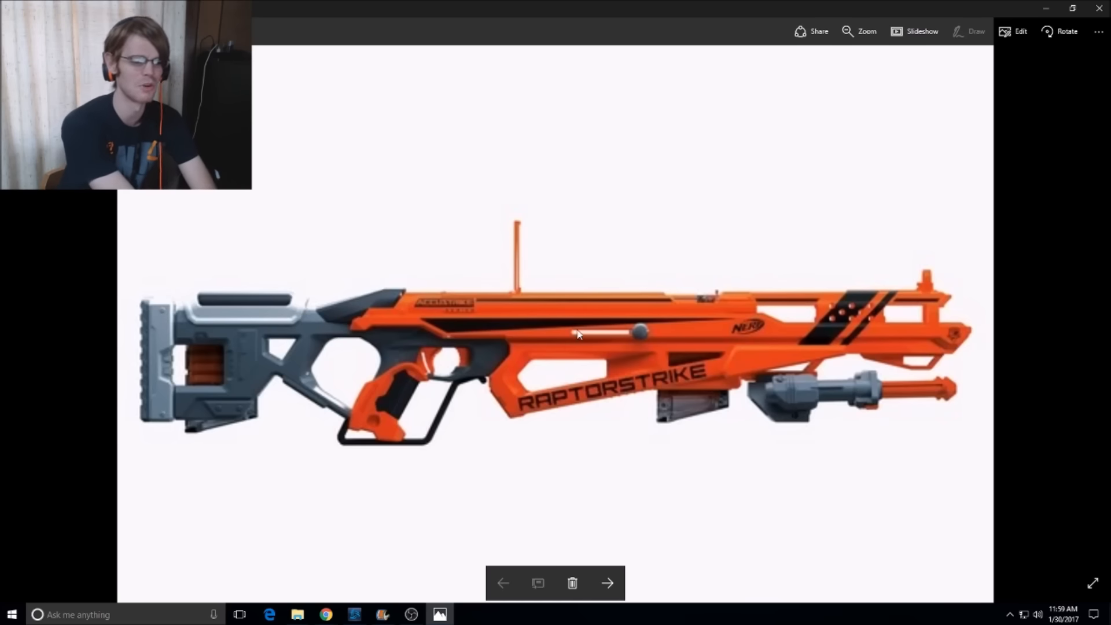
pyautogui.moveTo(622, 335)
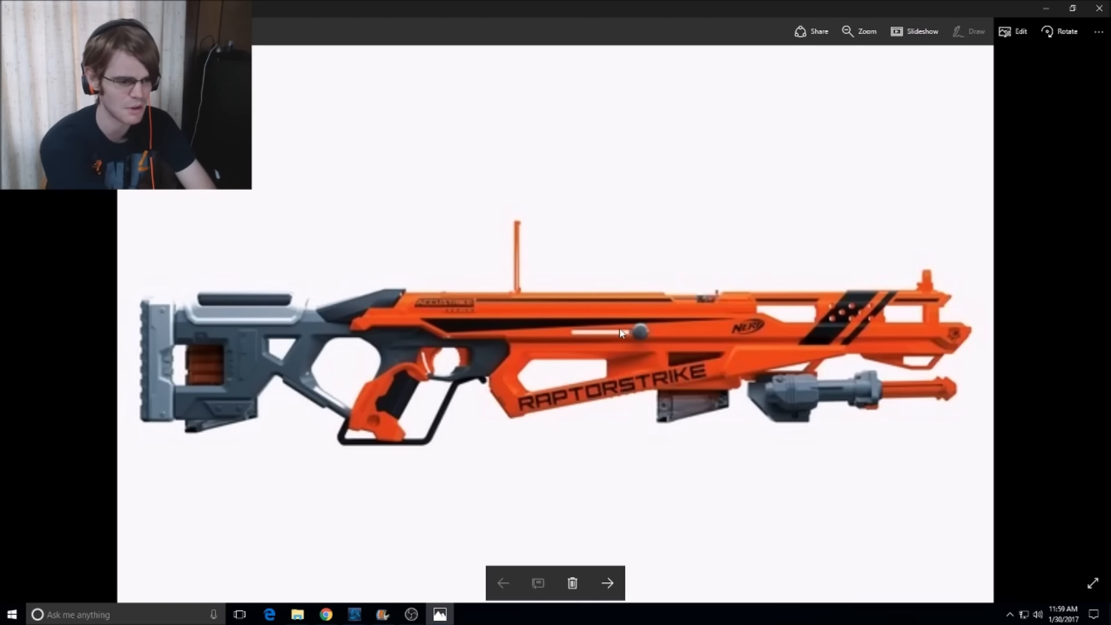
pyautogui.moveTo(533, 334)
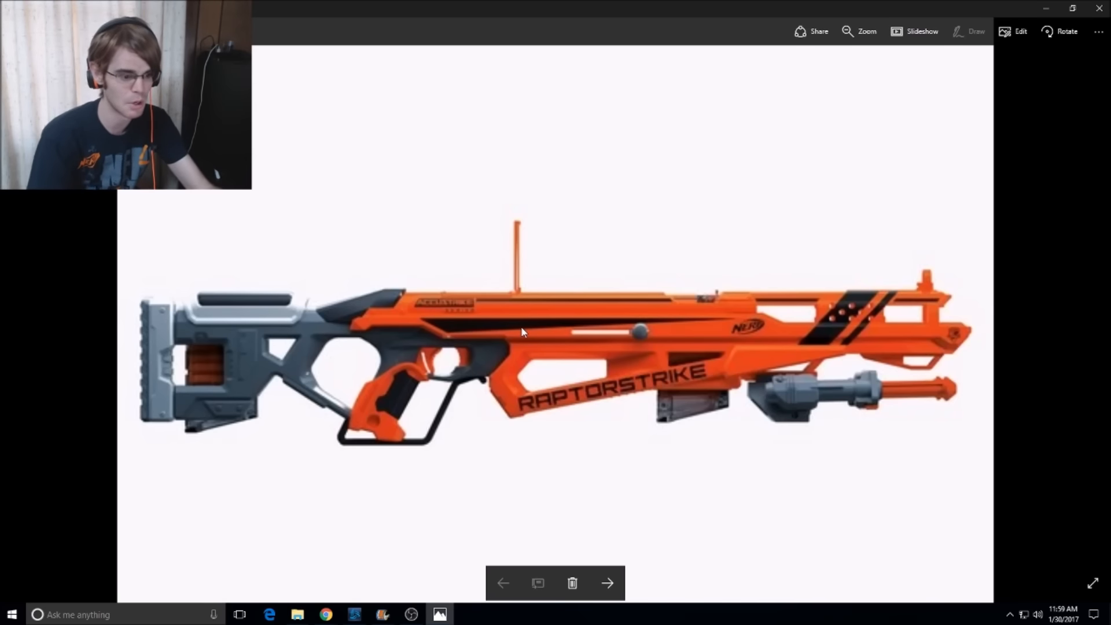
# Step: Flip back and forth between the Centurion and Raptor Strike photos
pyautogui.click(607, 582)
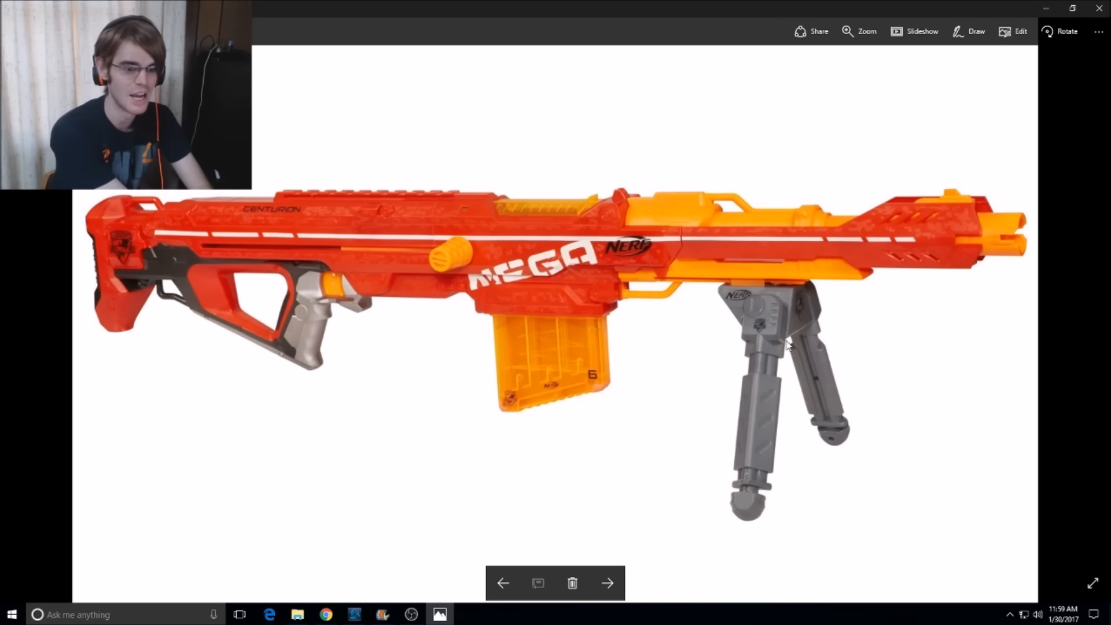
pyautogui.click(607, 583)
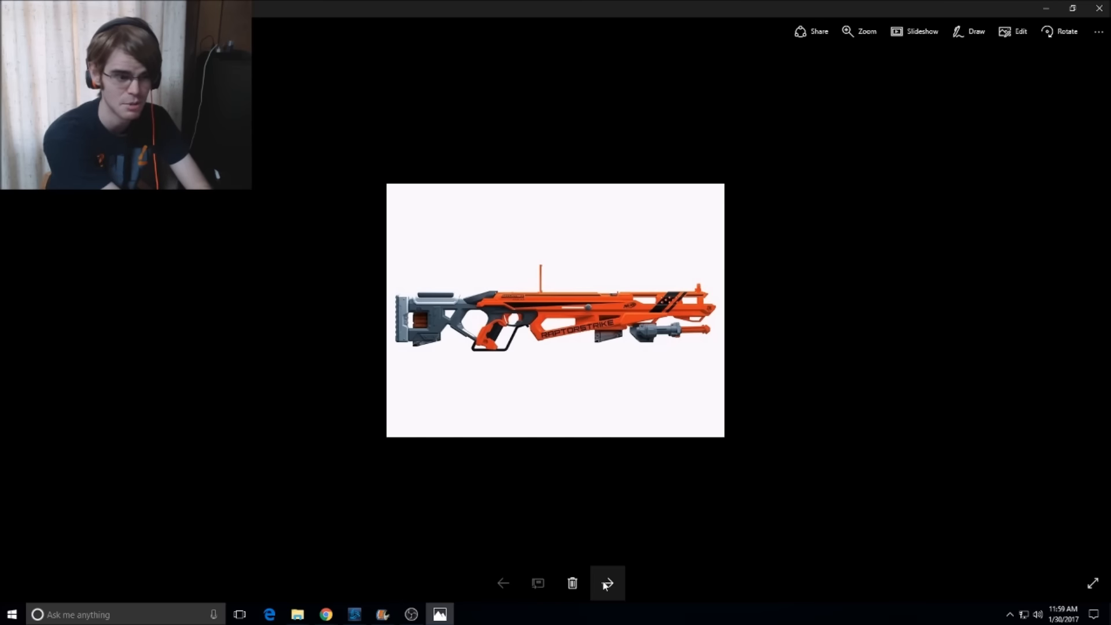
pyautogui.click(608, 583)
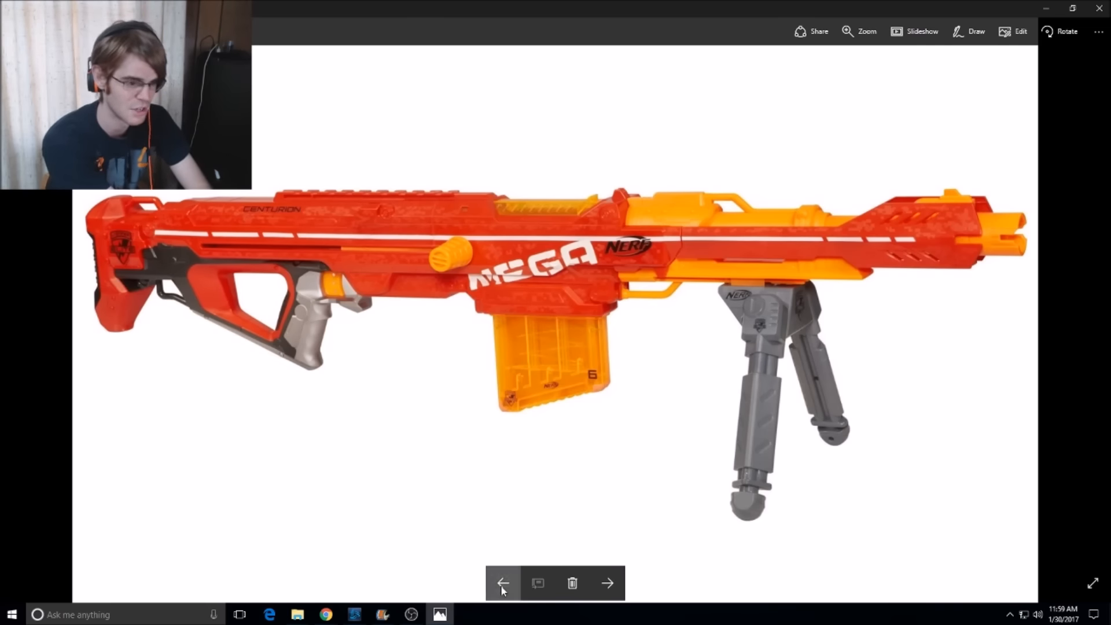
pyautogui.click(503, 583)
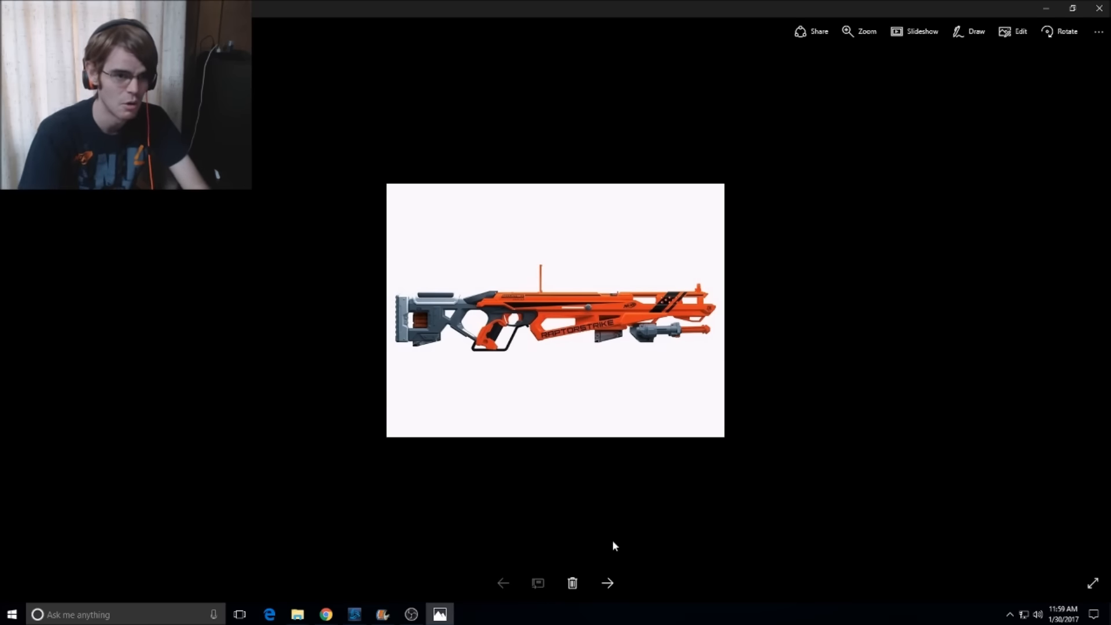
pyautogui.click(608, 582)
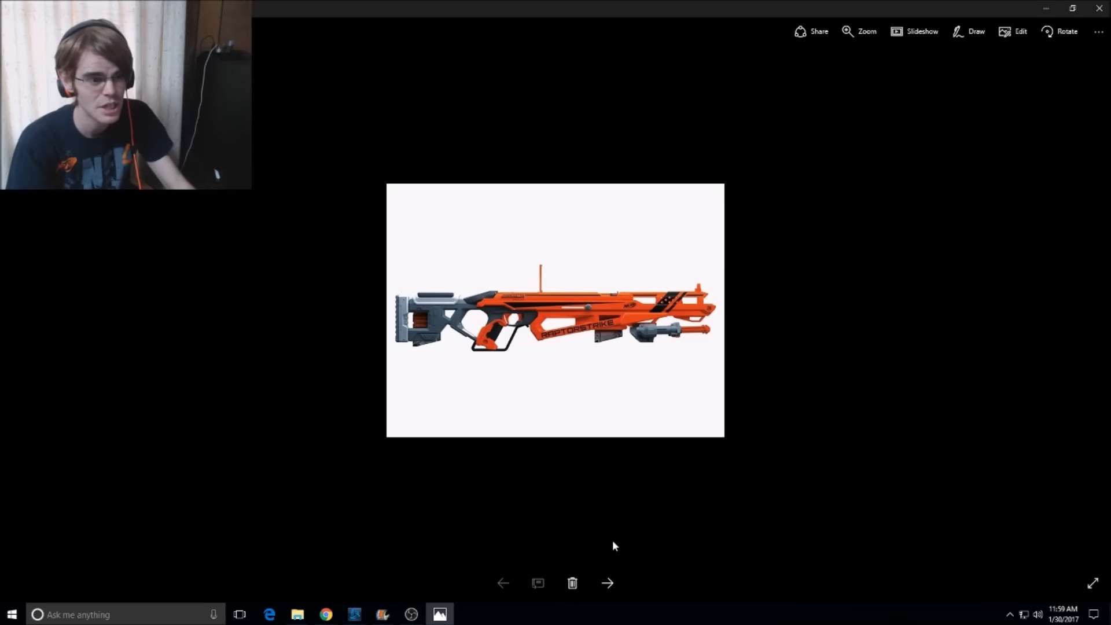
pyautogui.moveTo(582, 354)
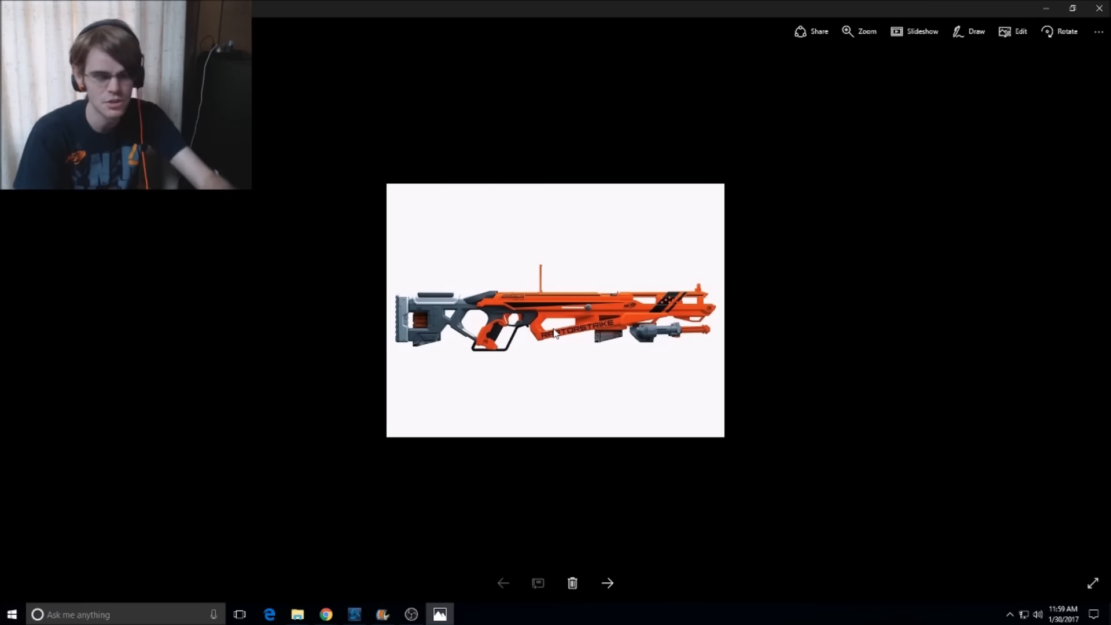
# Step: Alternate between Raptor Strike and the black painted blaster, then advance through Twinshock to Centurion
pyautogui.click(607, 583)
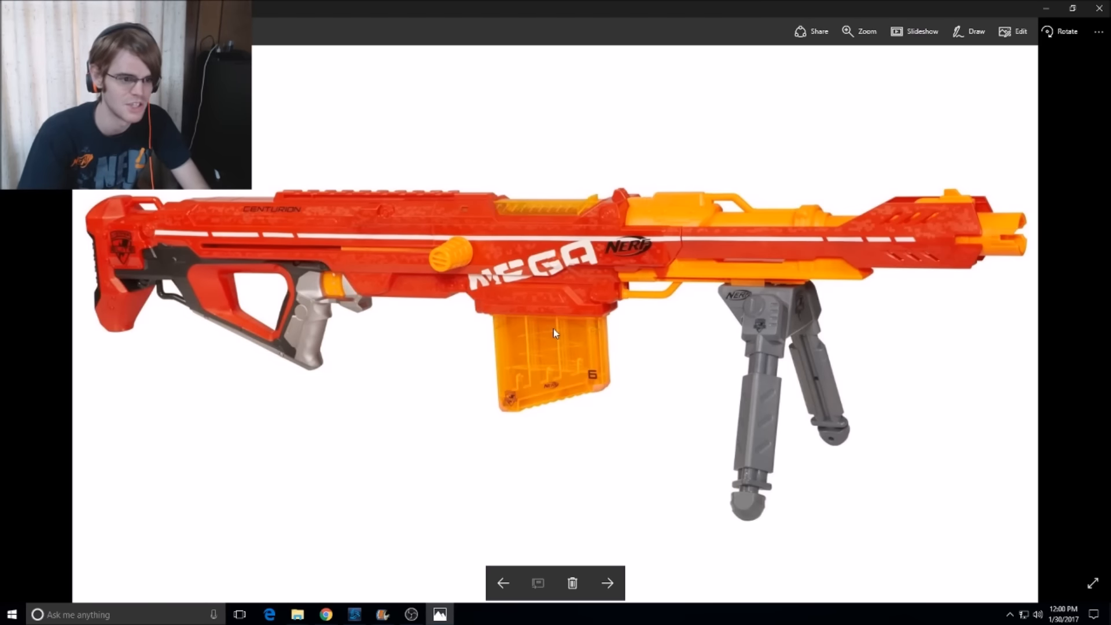
pyautogui.click(607, 583)
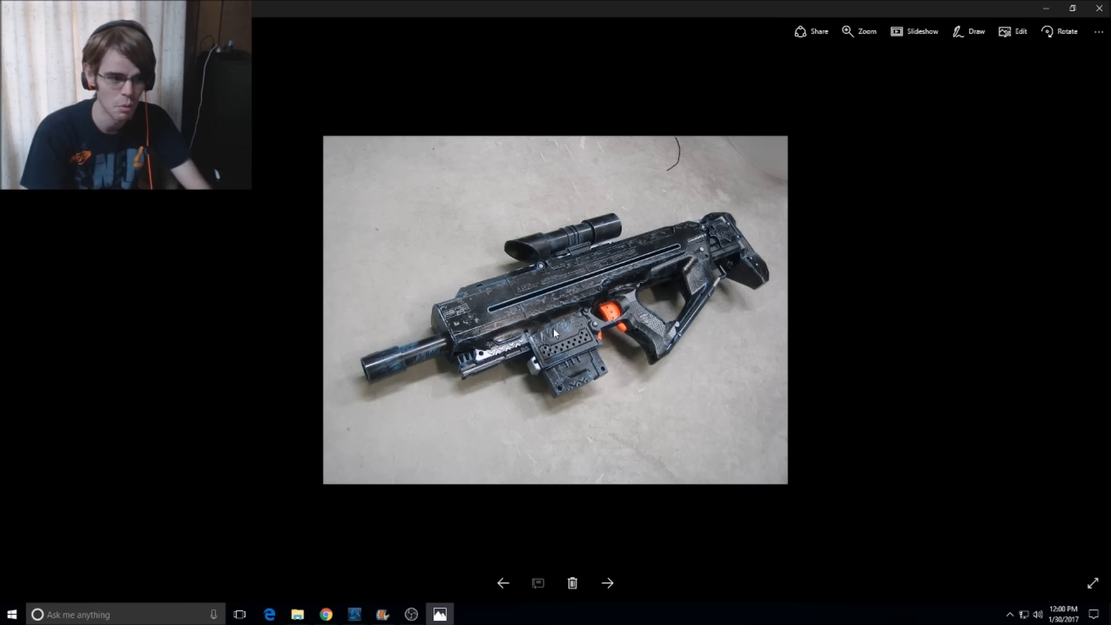
pyautogui.click(607, 583)
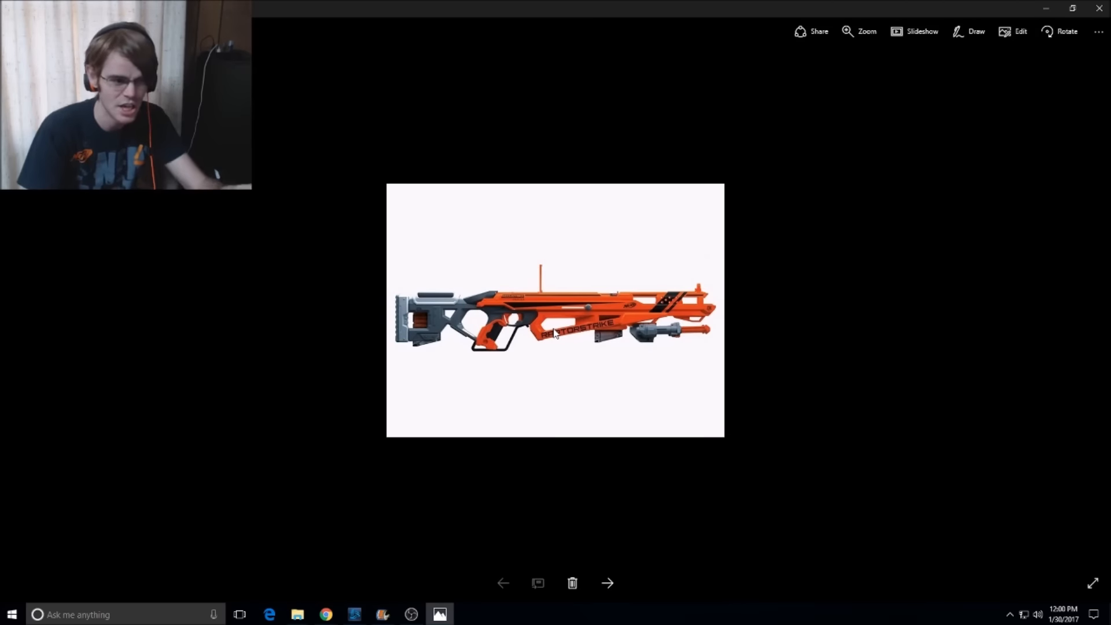
pyautogui.click(607, 584)
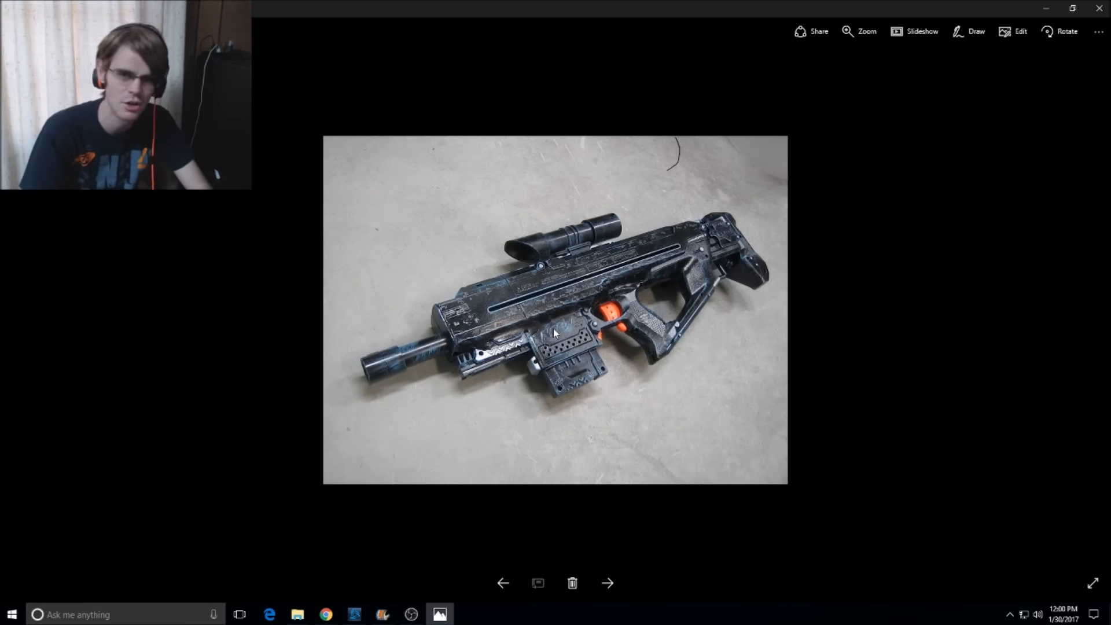
pyautogui.click(607, 584)
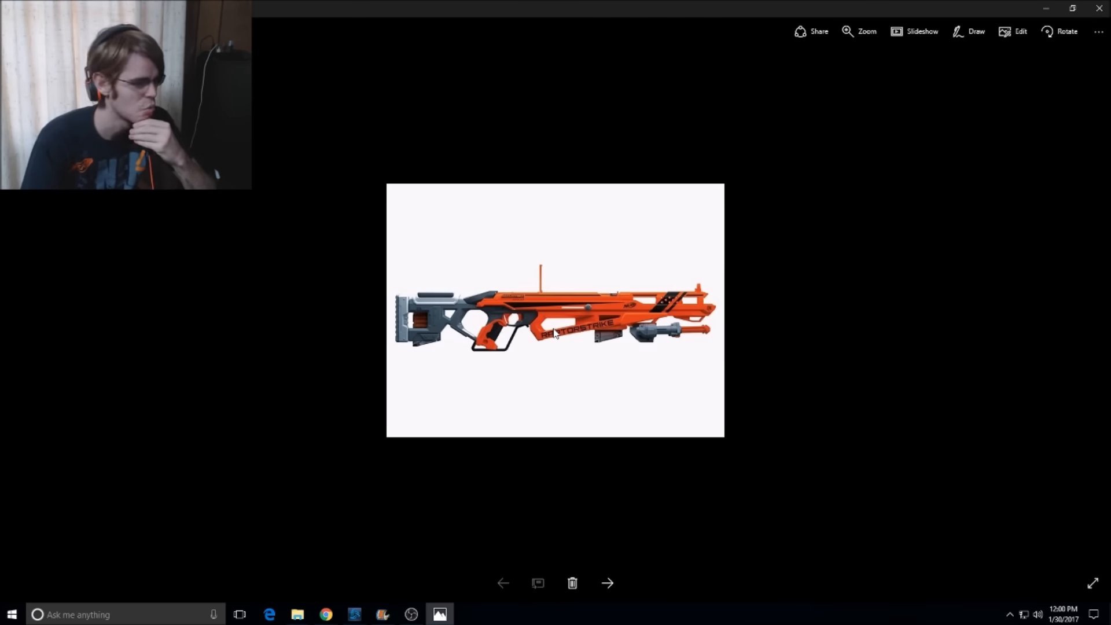
pyautogui.click(608, 583)
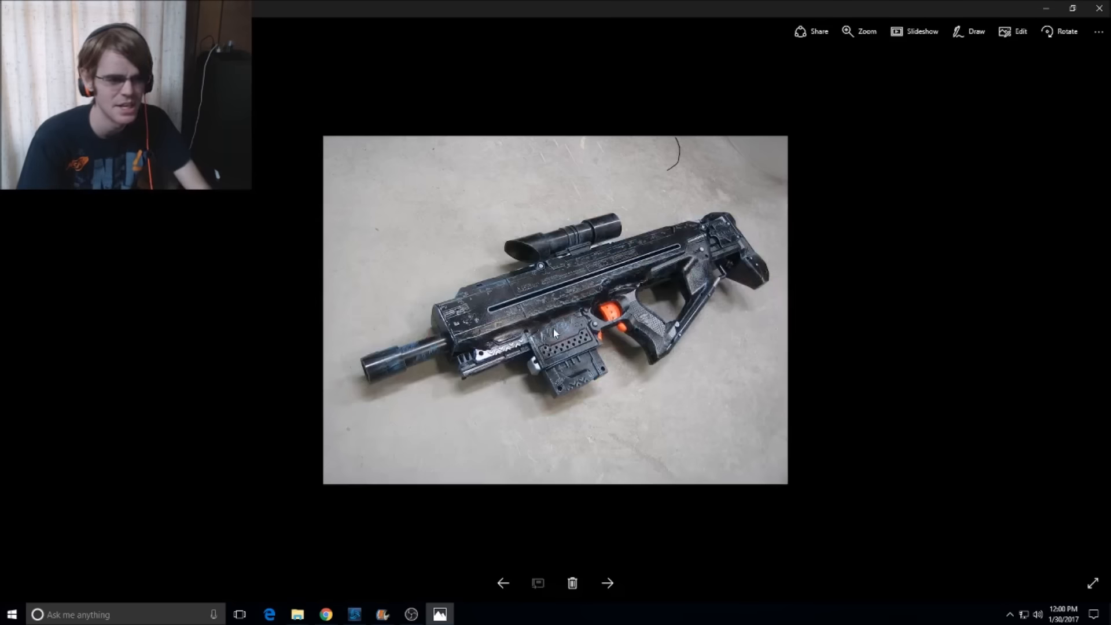
pyautogui.click(607, 583)
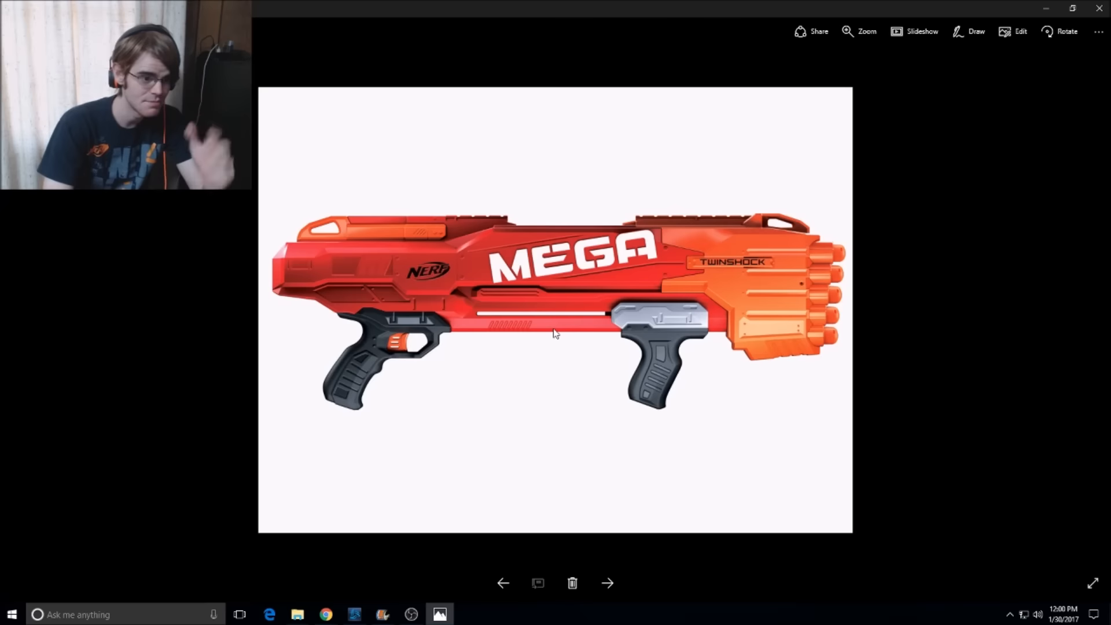
pyautogui.click(607, 583)
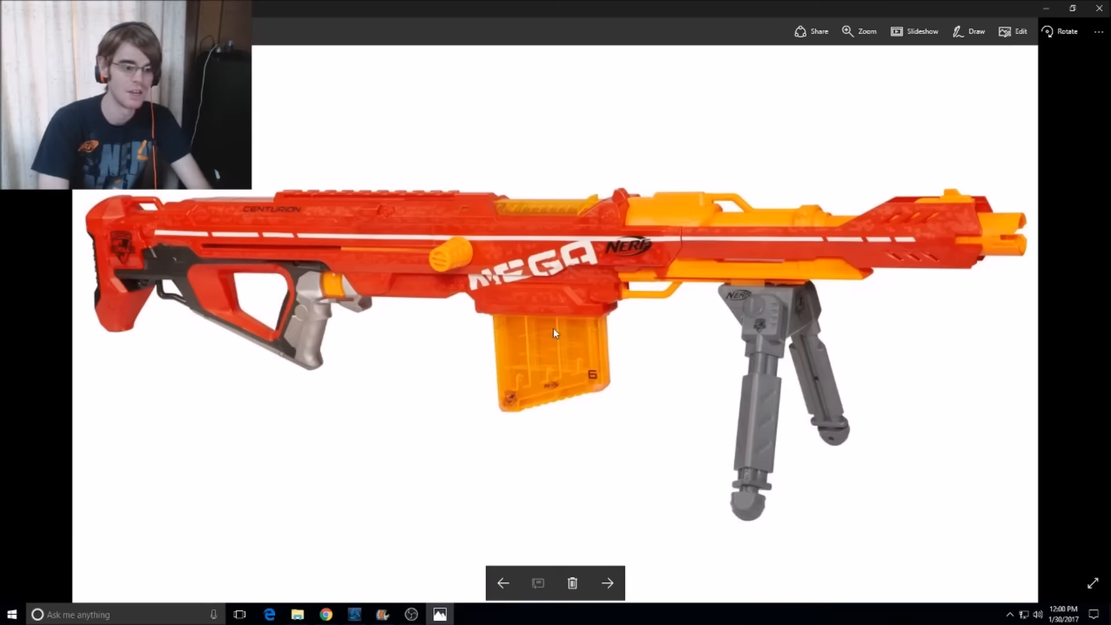
# Step: Return to the Raptor Strike photo, then advance to the Mega Twinshock image
pyautogui.click(608, 583)
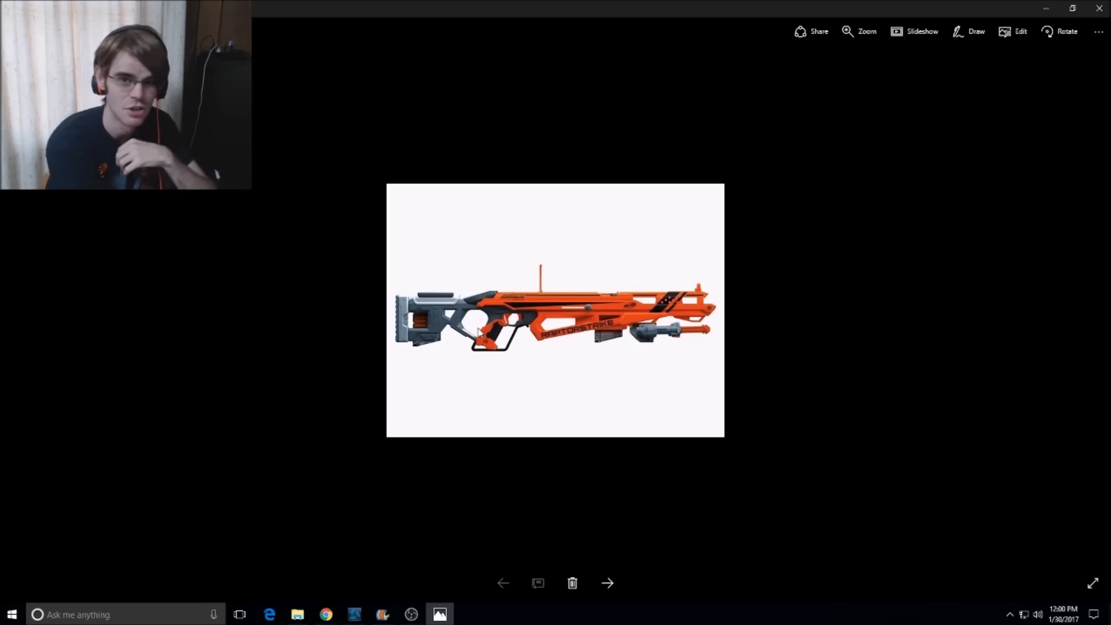
pyautogui.moveTo(605, 323)
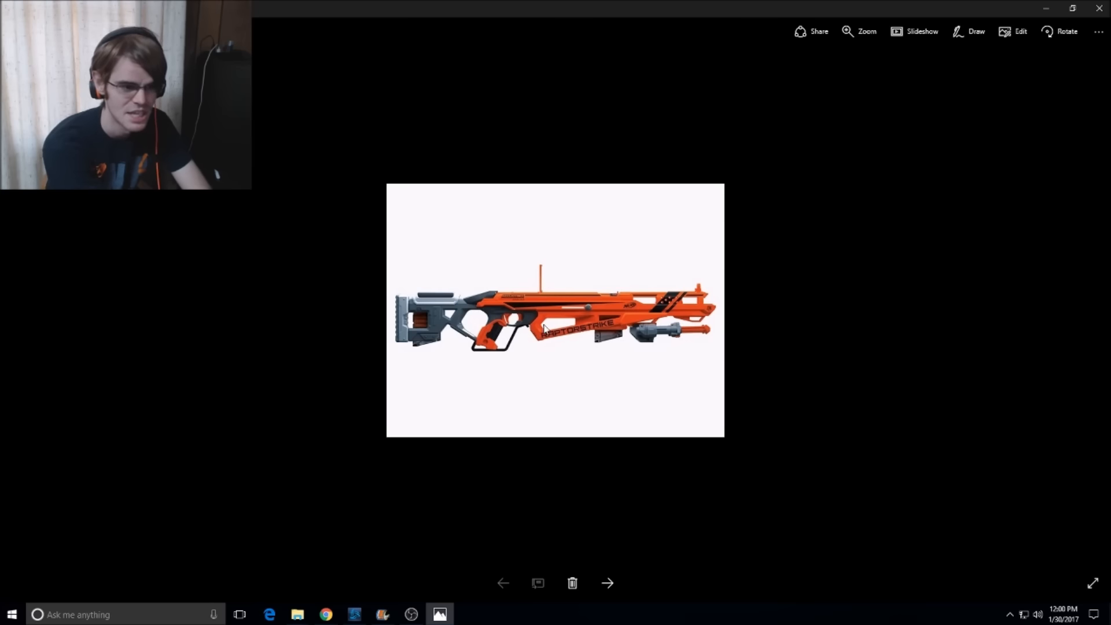
pyautogui.moveTo(662, 344)
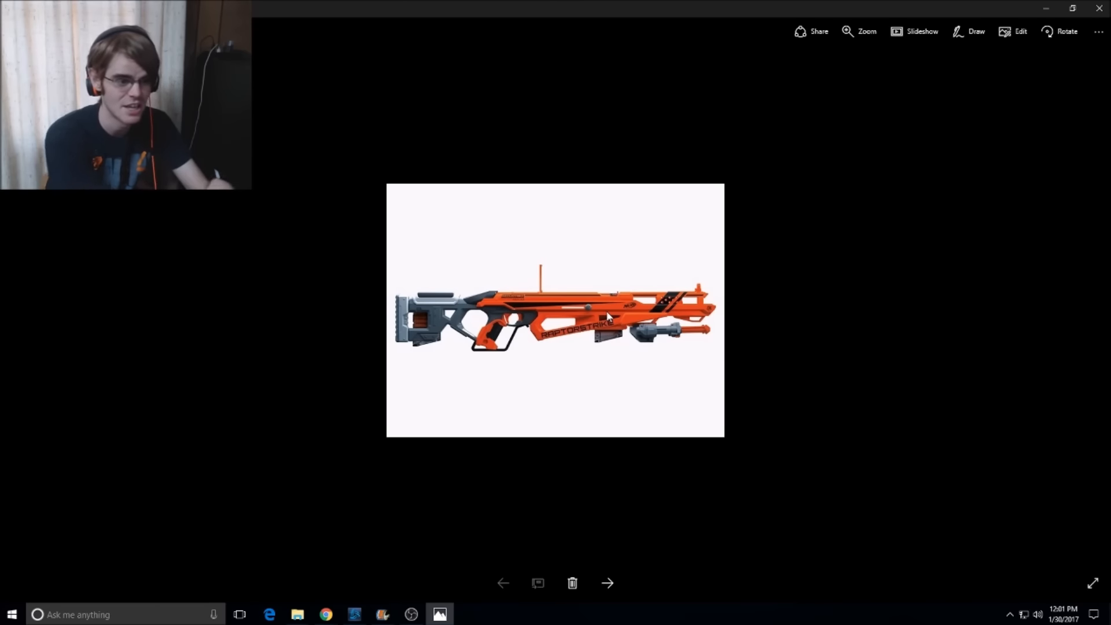
pyautogui.moveTo(435, 302)
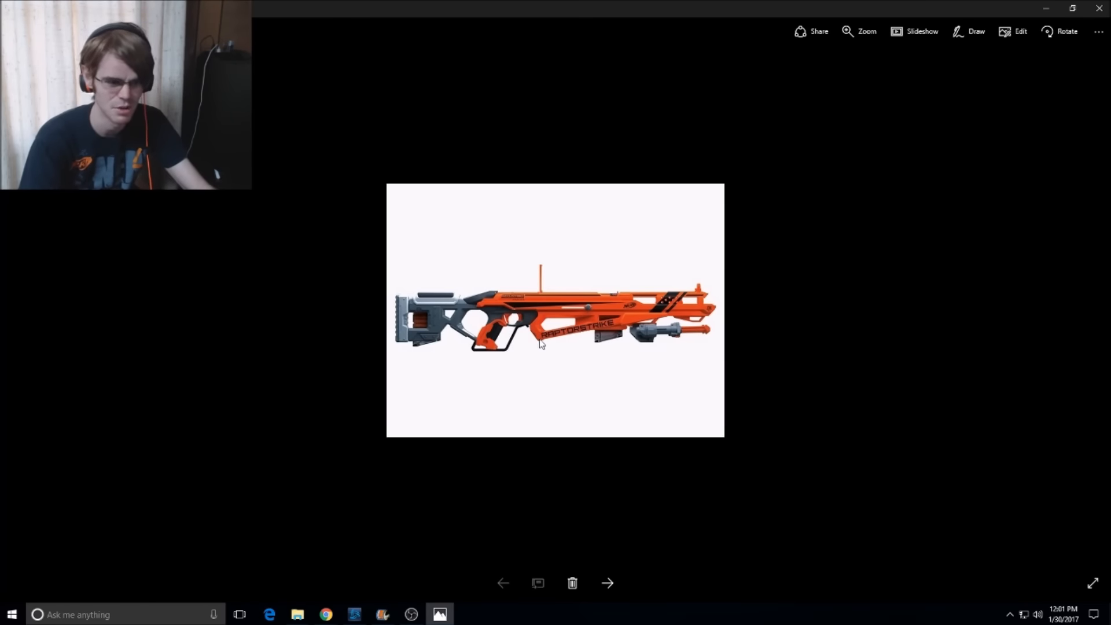
pyautogui.moveTo(555, 353)
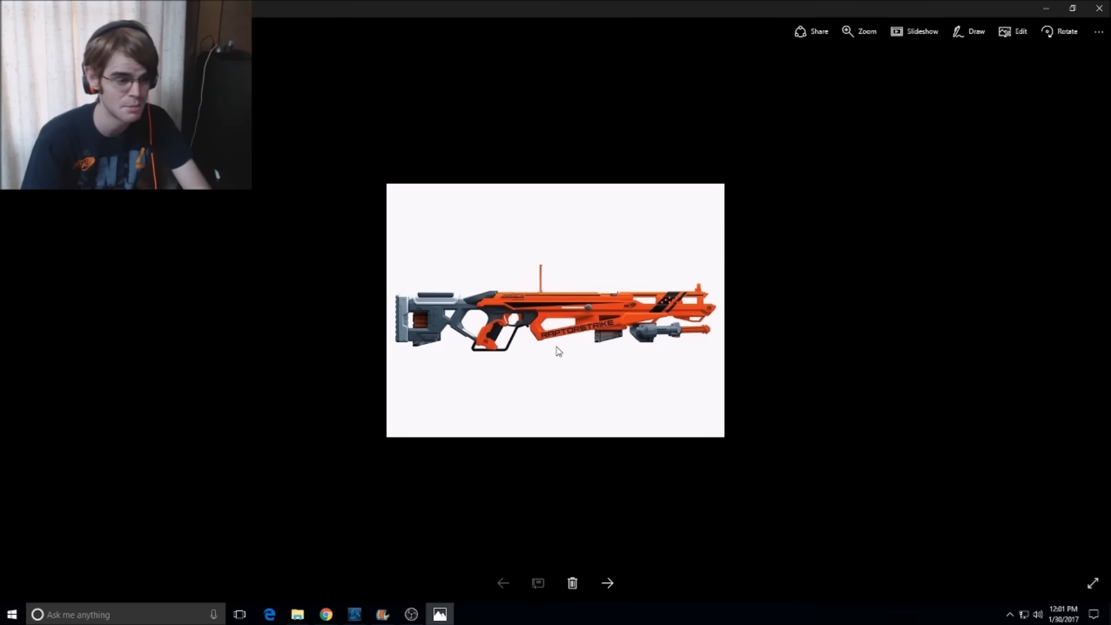
pyautogui.click(606, 583)
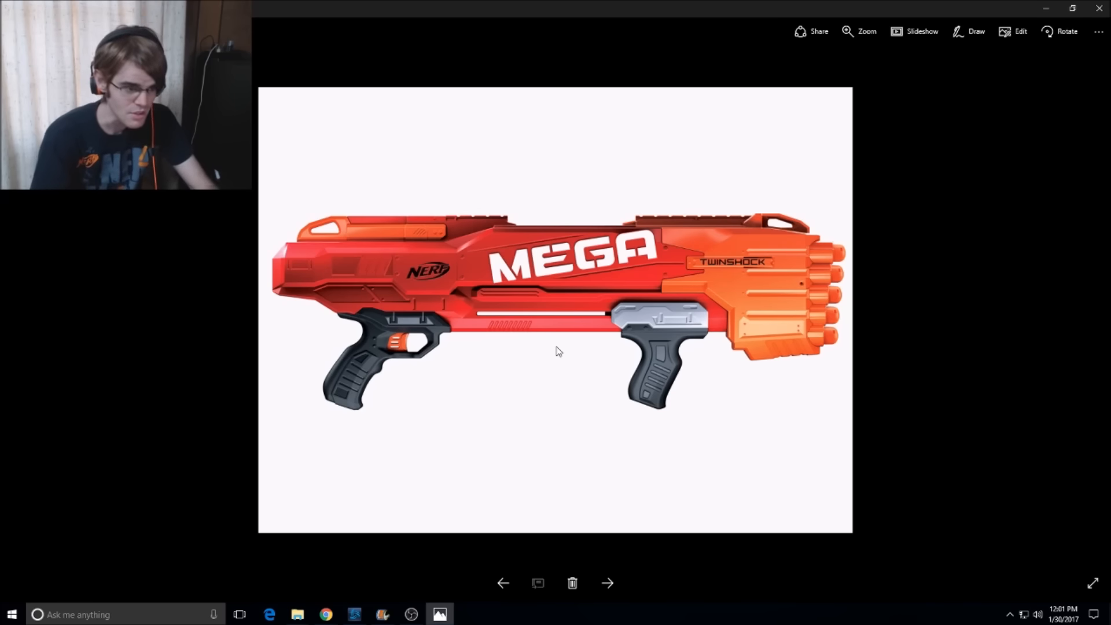
# Step: Show the photo of two blue blasters on pavement, one opened revealing orange internals
pyautogui.click(607, 583)
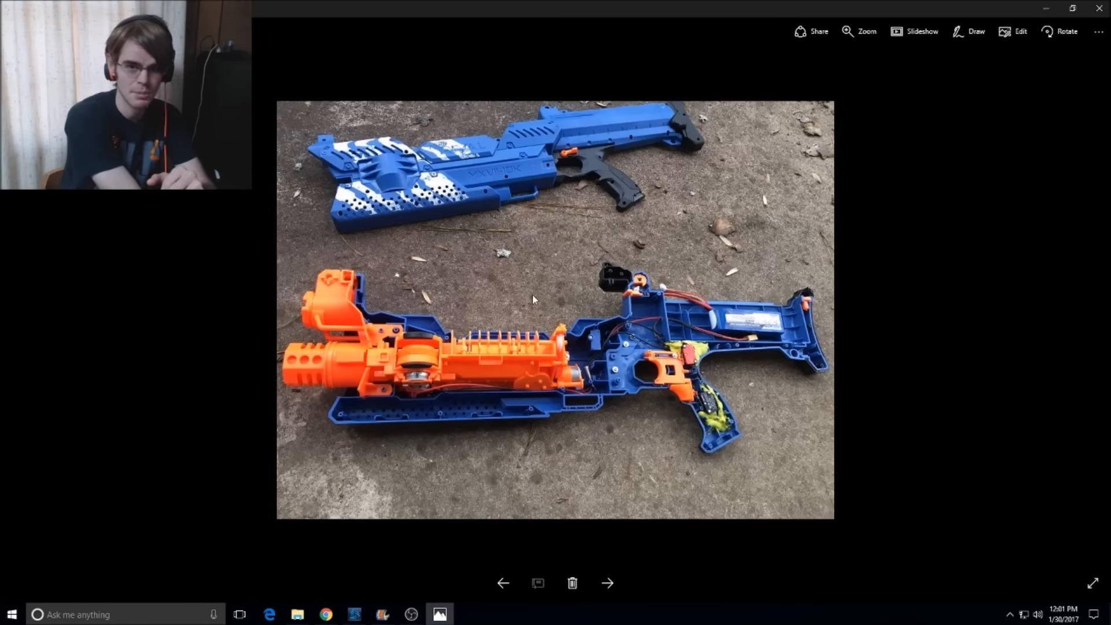
pyautogui.moveTo(419, 255)
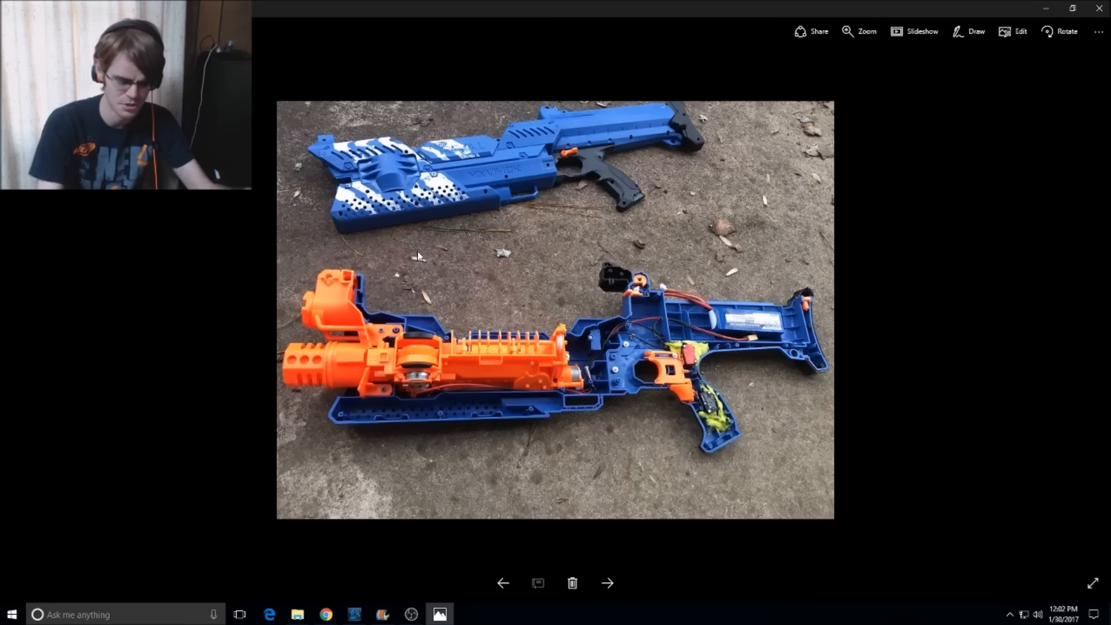
# Step: Advance to the Southeast Nerf Club patch photo, then step back to Raptor Strike
pyautogui.click(608, 583)
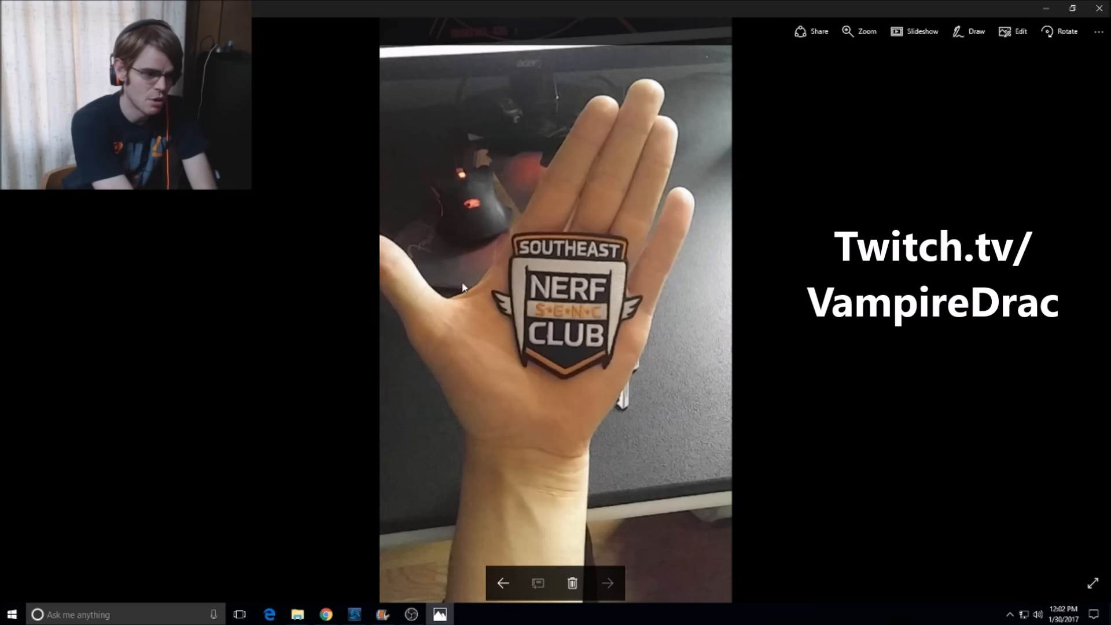
pyautogui.moveTo(502, 340)
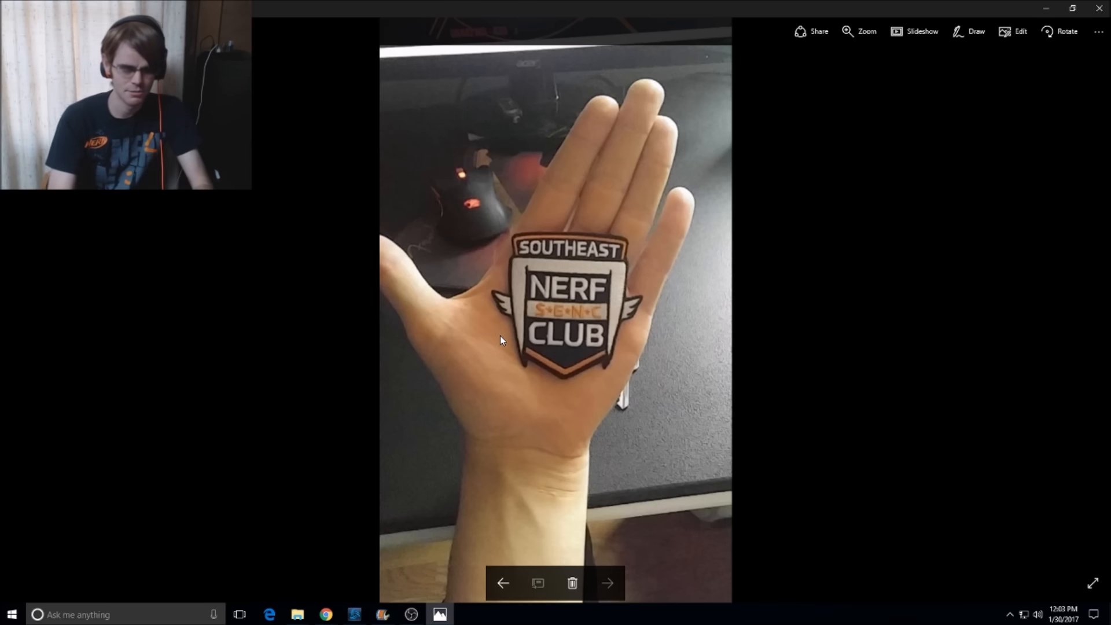
pyautogui.click(608, 583)
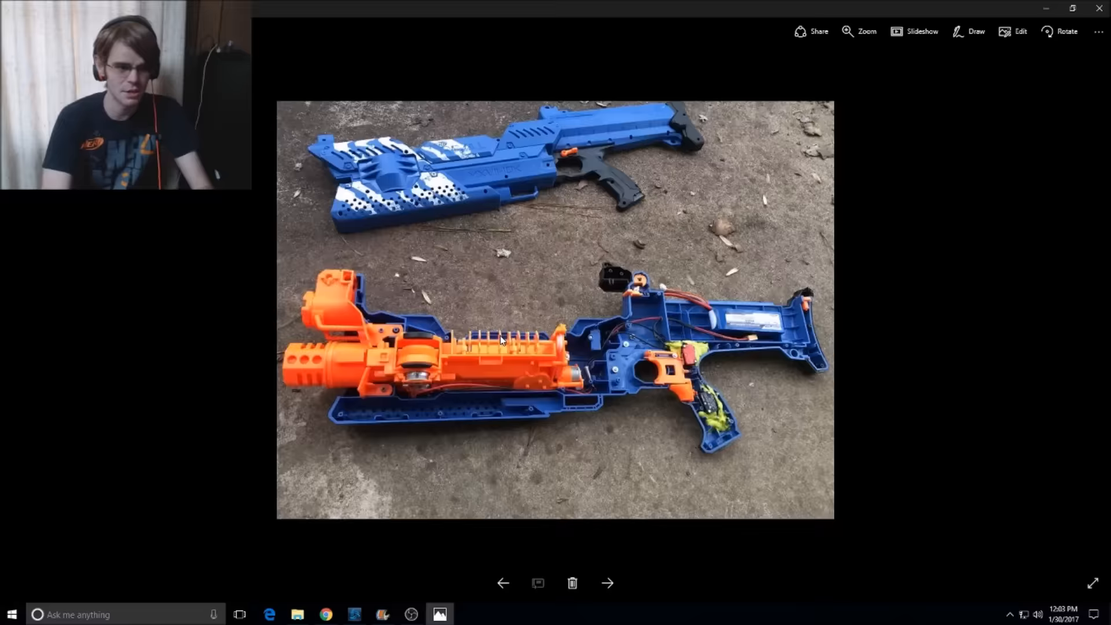
pyautogui.click(606, 583)
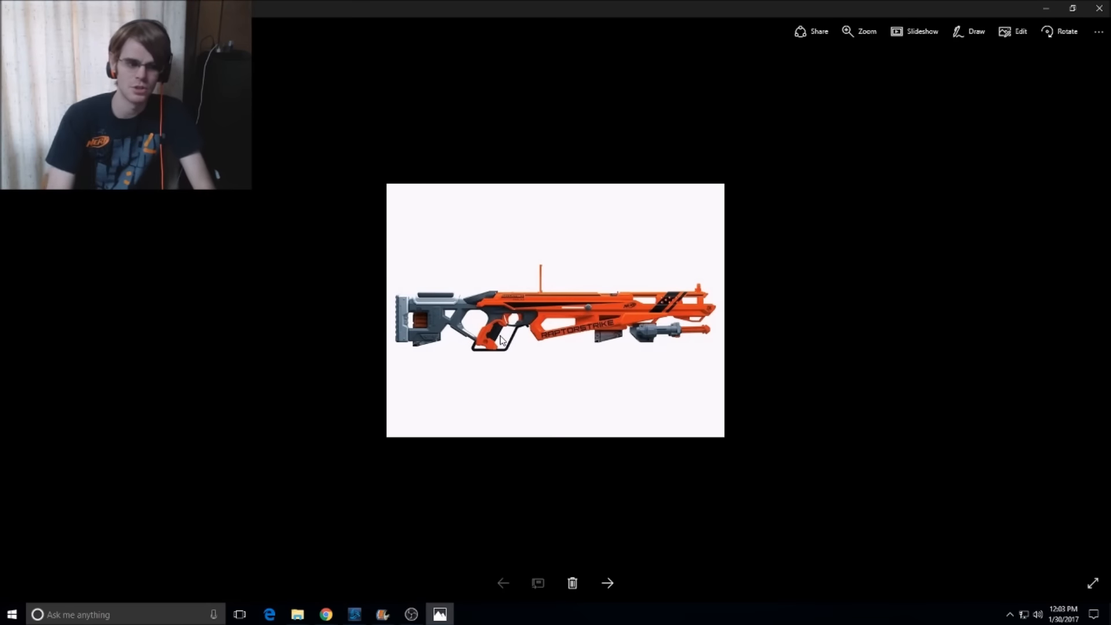